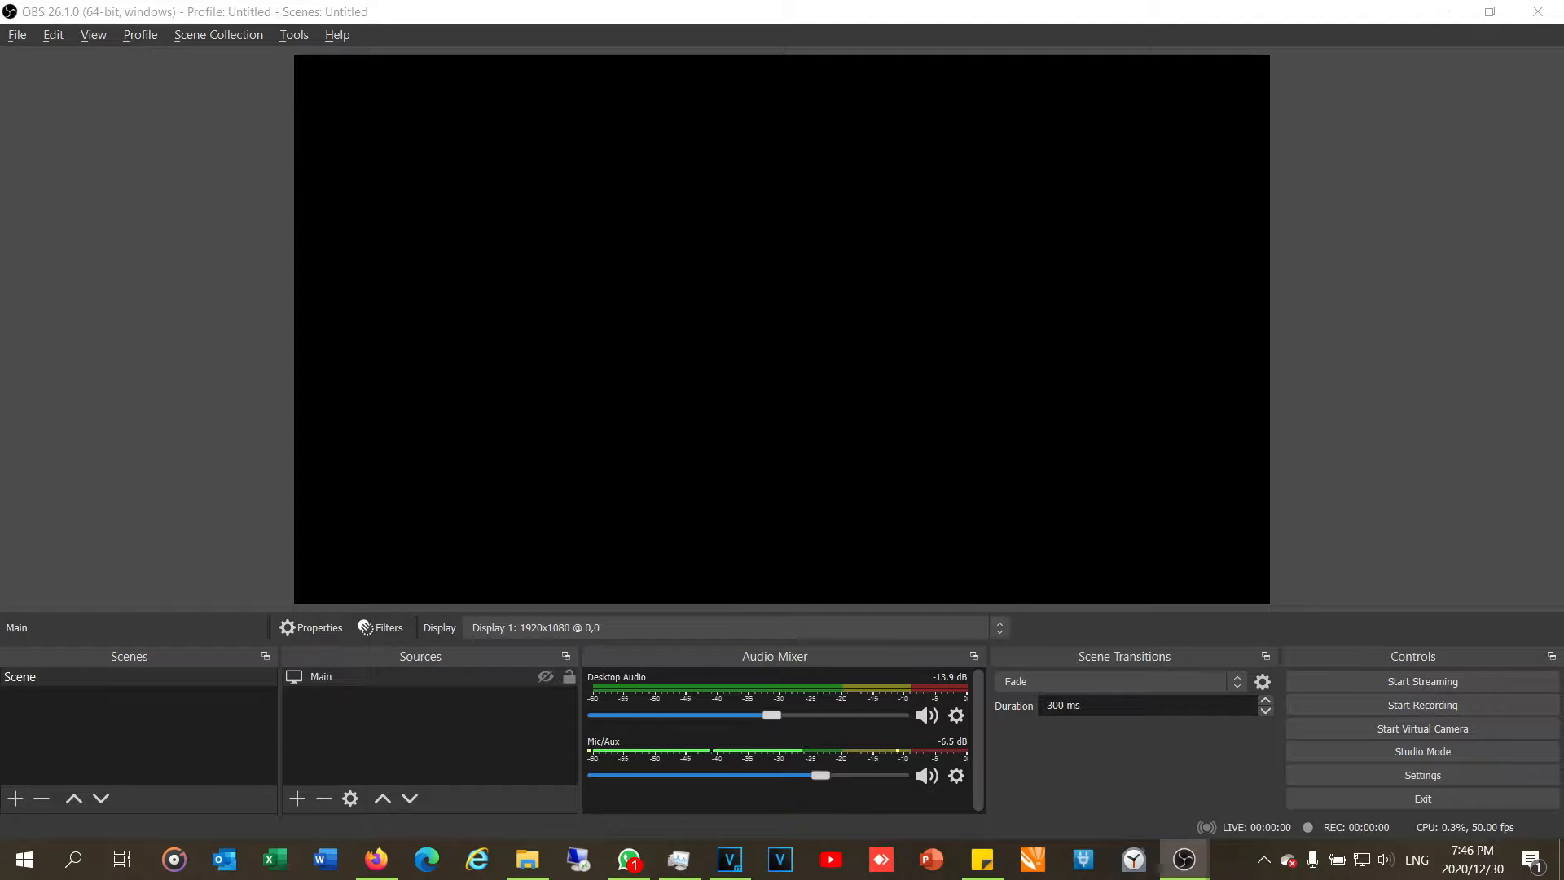
pyautogui.moveTo(348, 380)
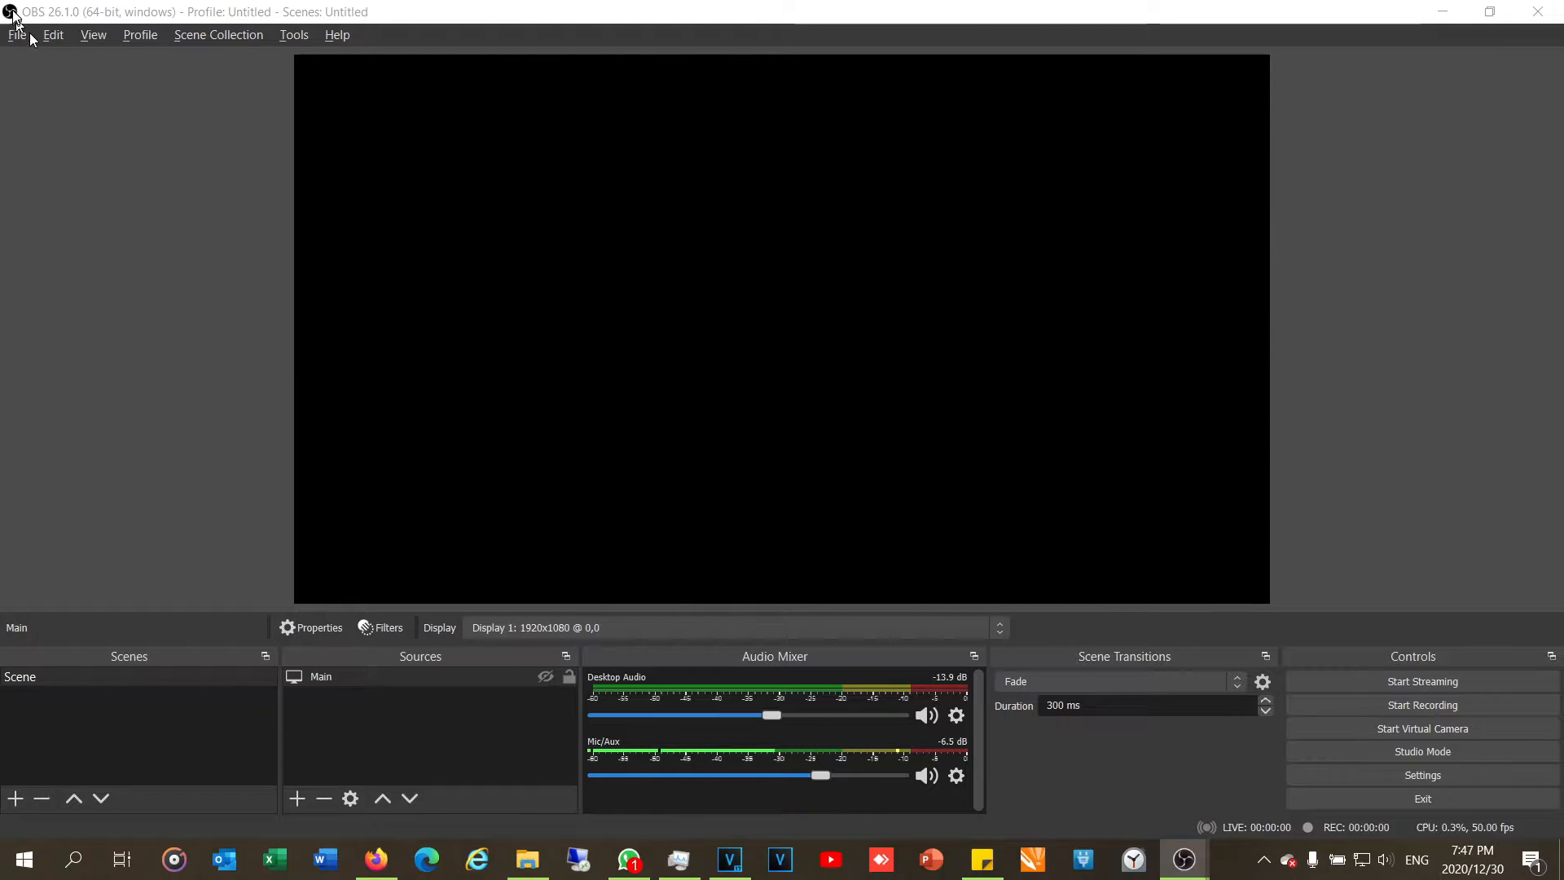
# Step: Check the AMD Radeon graphics card details in Task Manager's hardware view
pyautogui.click(679, 859)
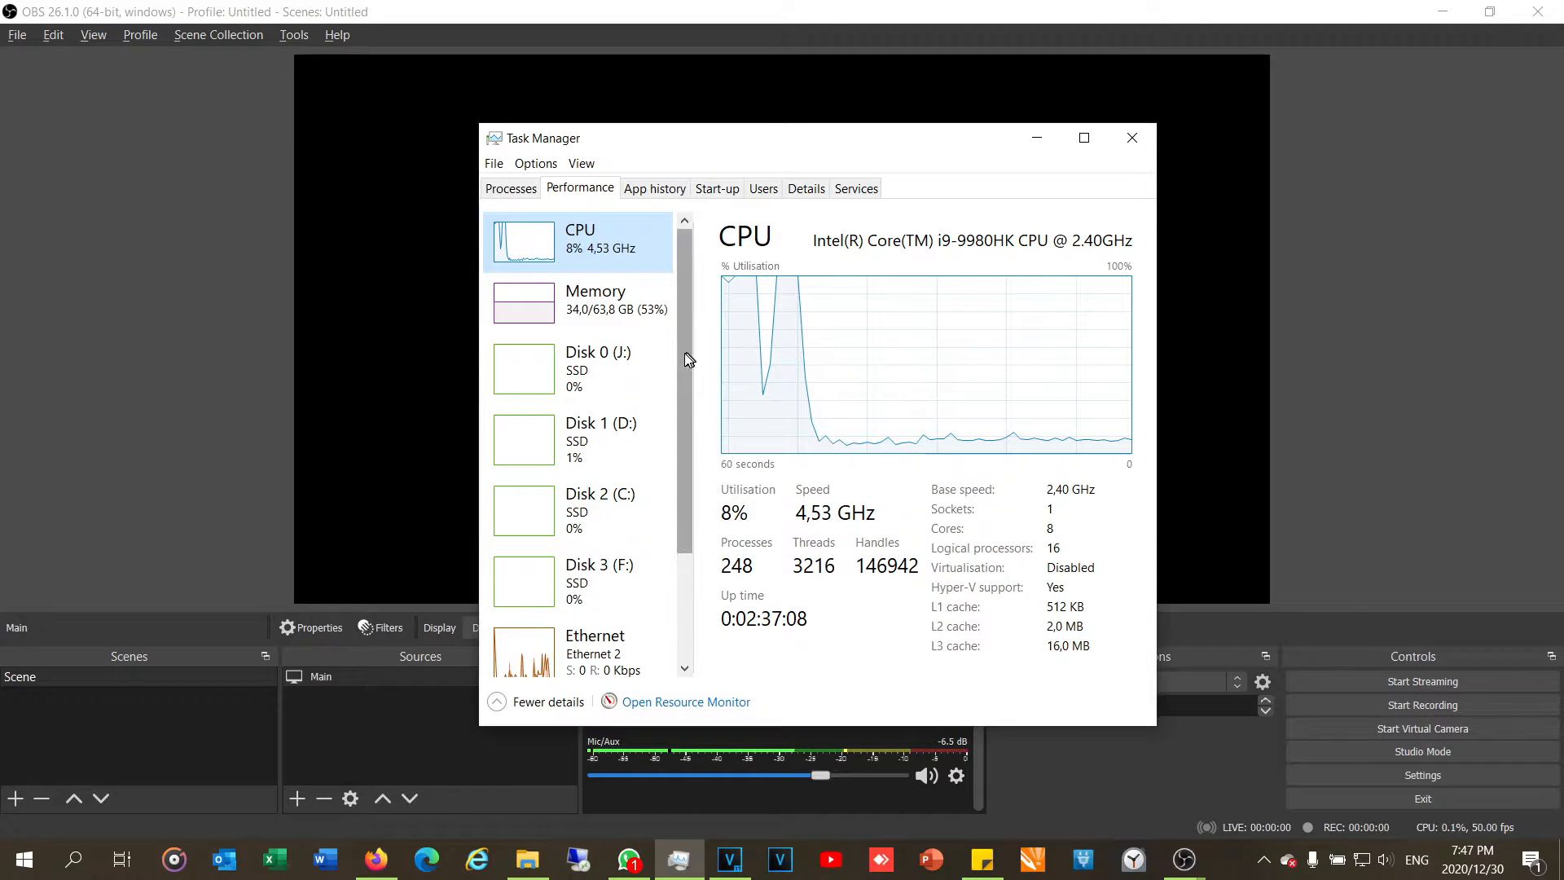
pyautogui.click(588, 569)
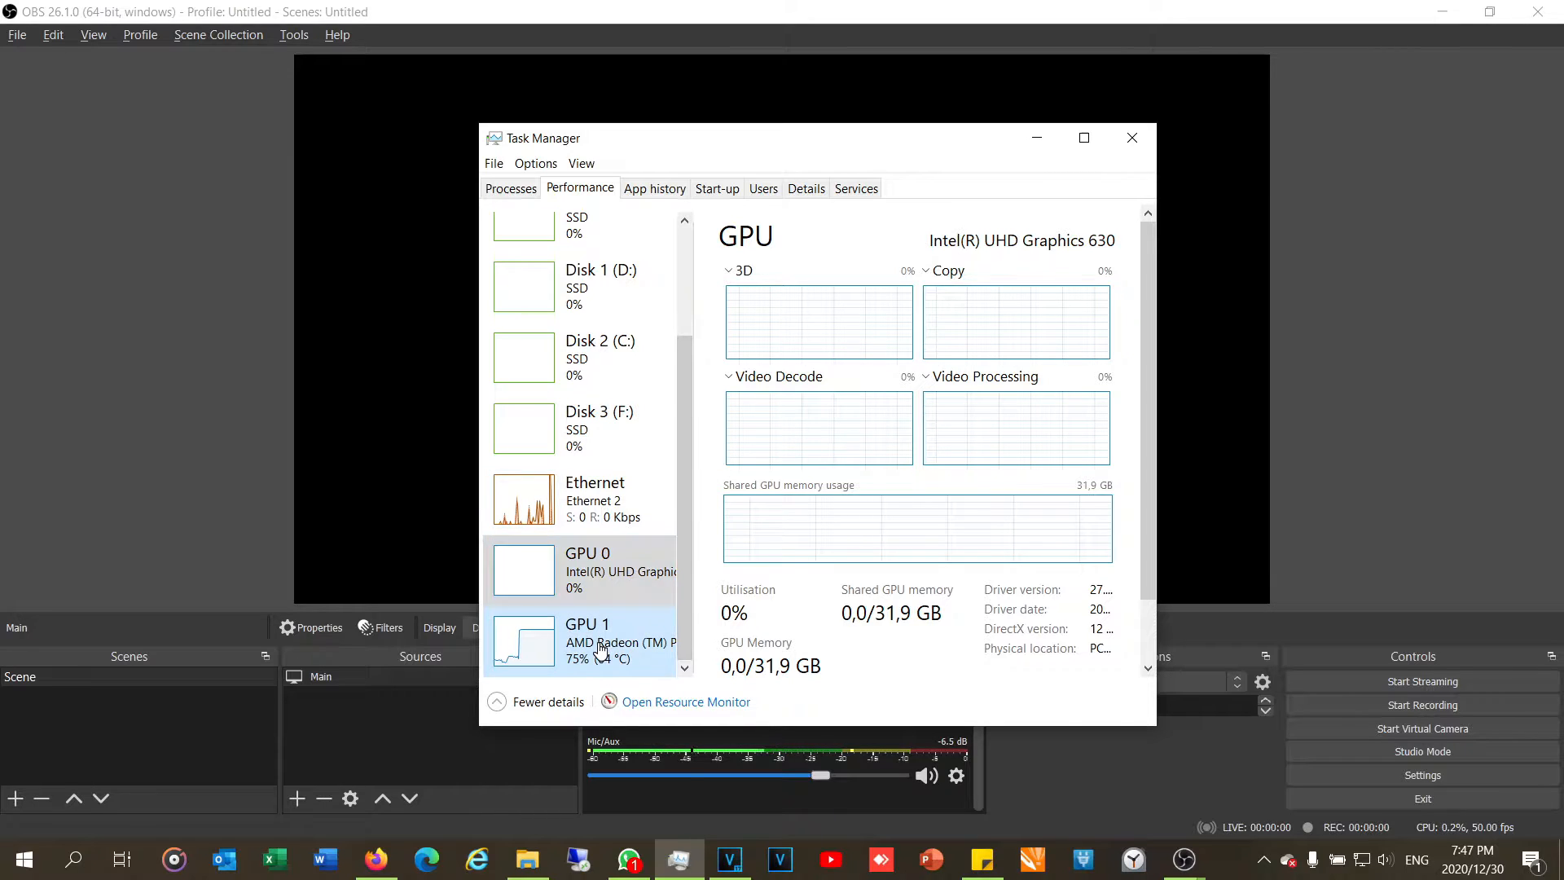
pyautogui.click(588, 640)
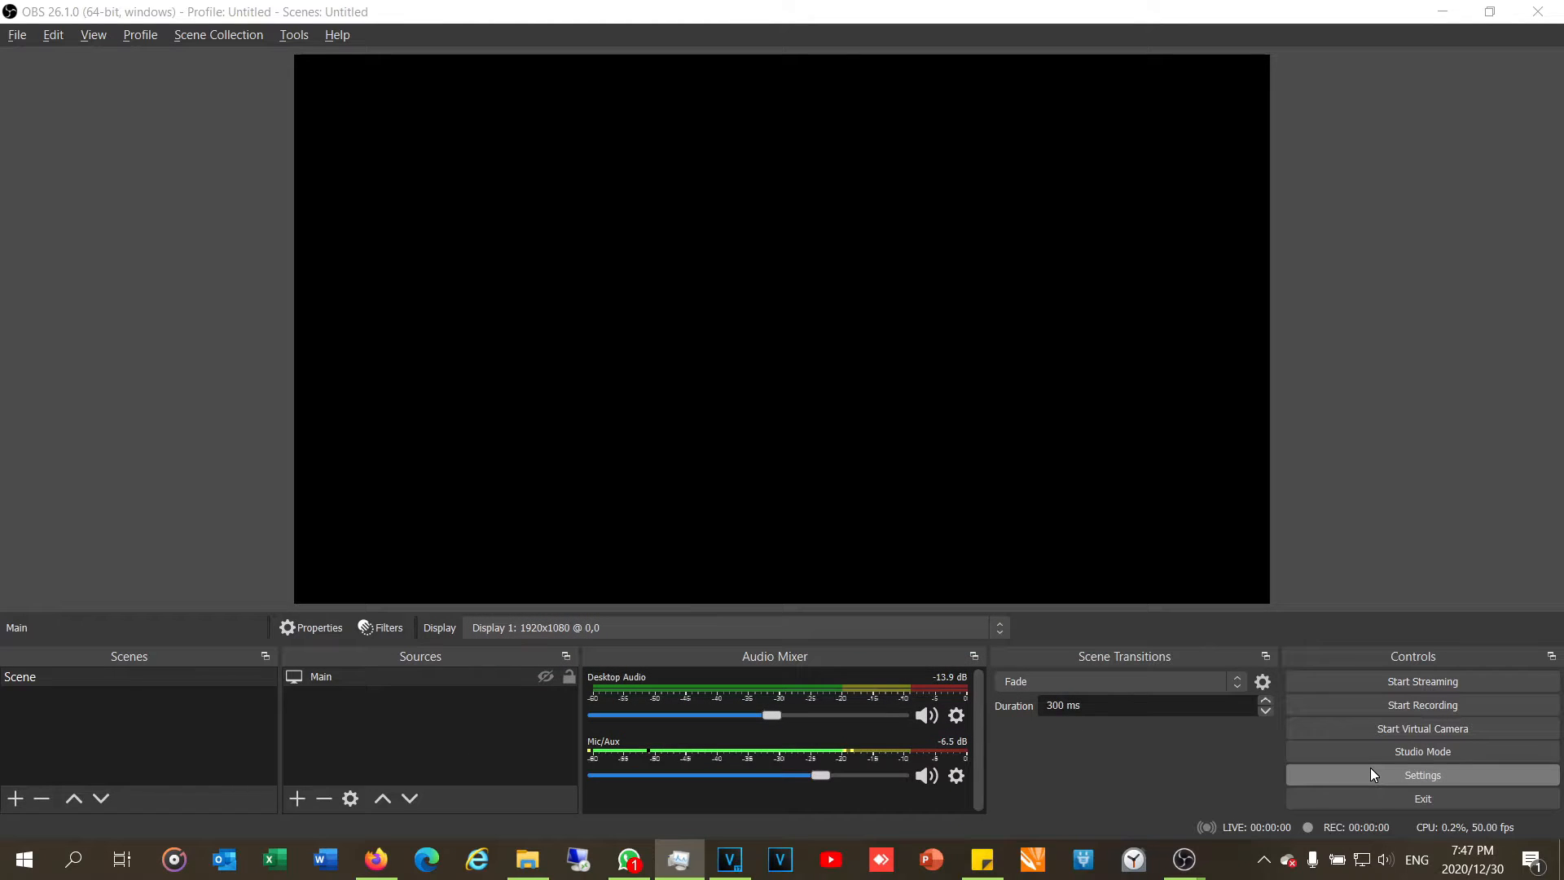
# Step: Show OBS Studio's Output settings page in simple mode
pyautogui.click(1422, 776)
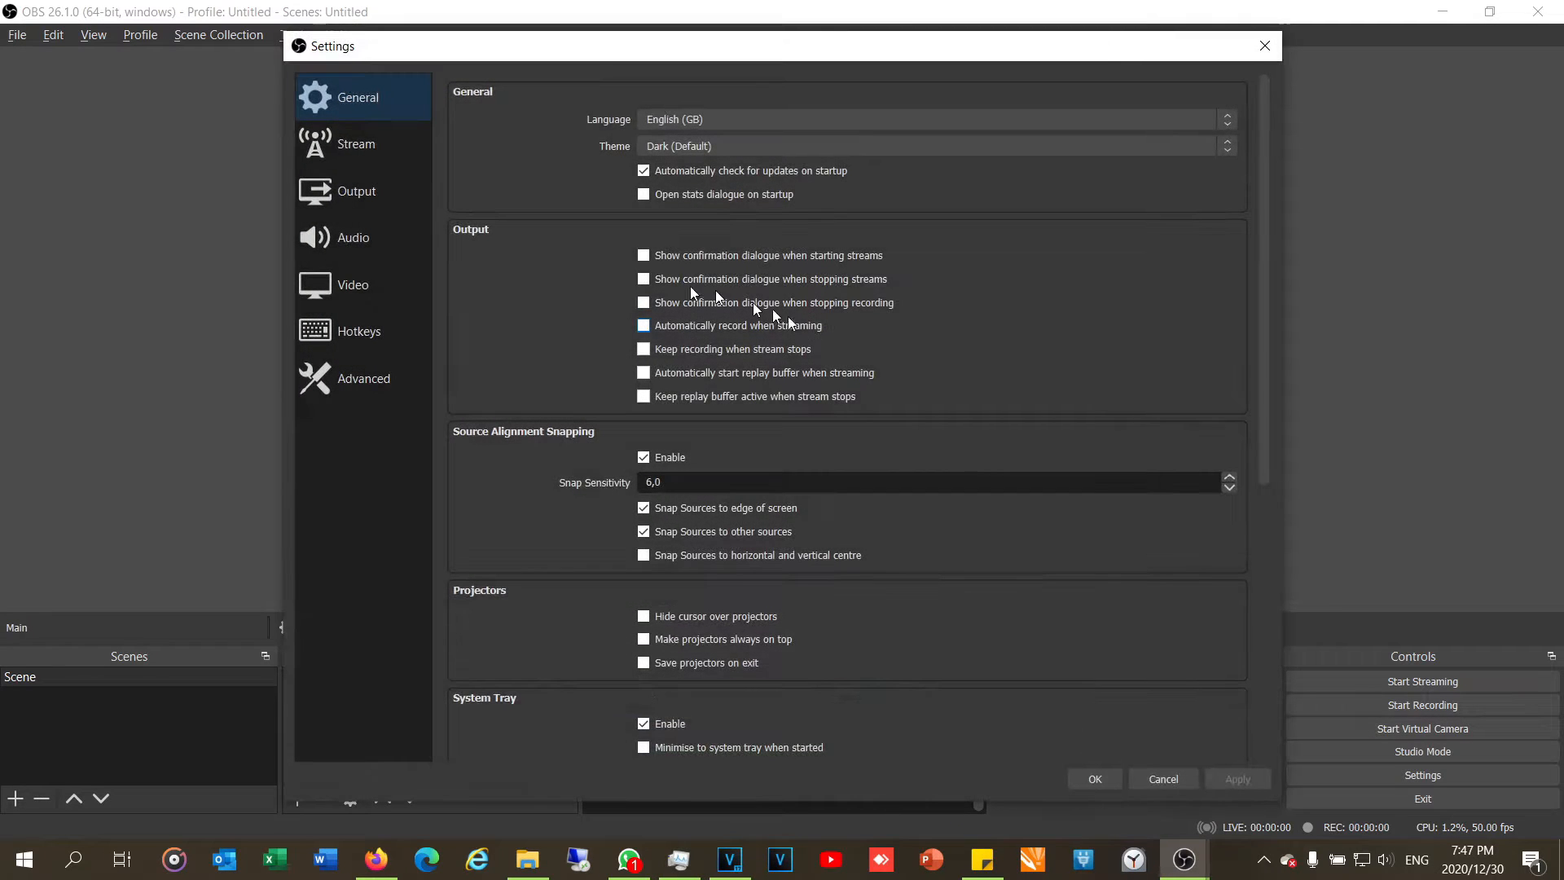
pyautogui.click(357, 190)
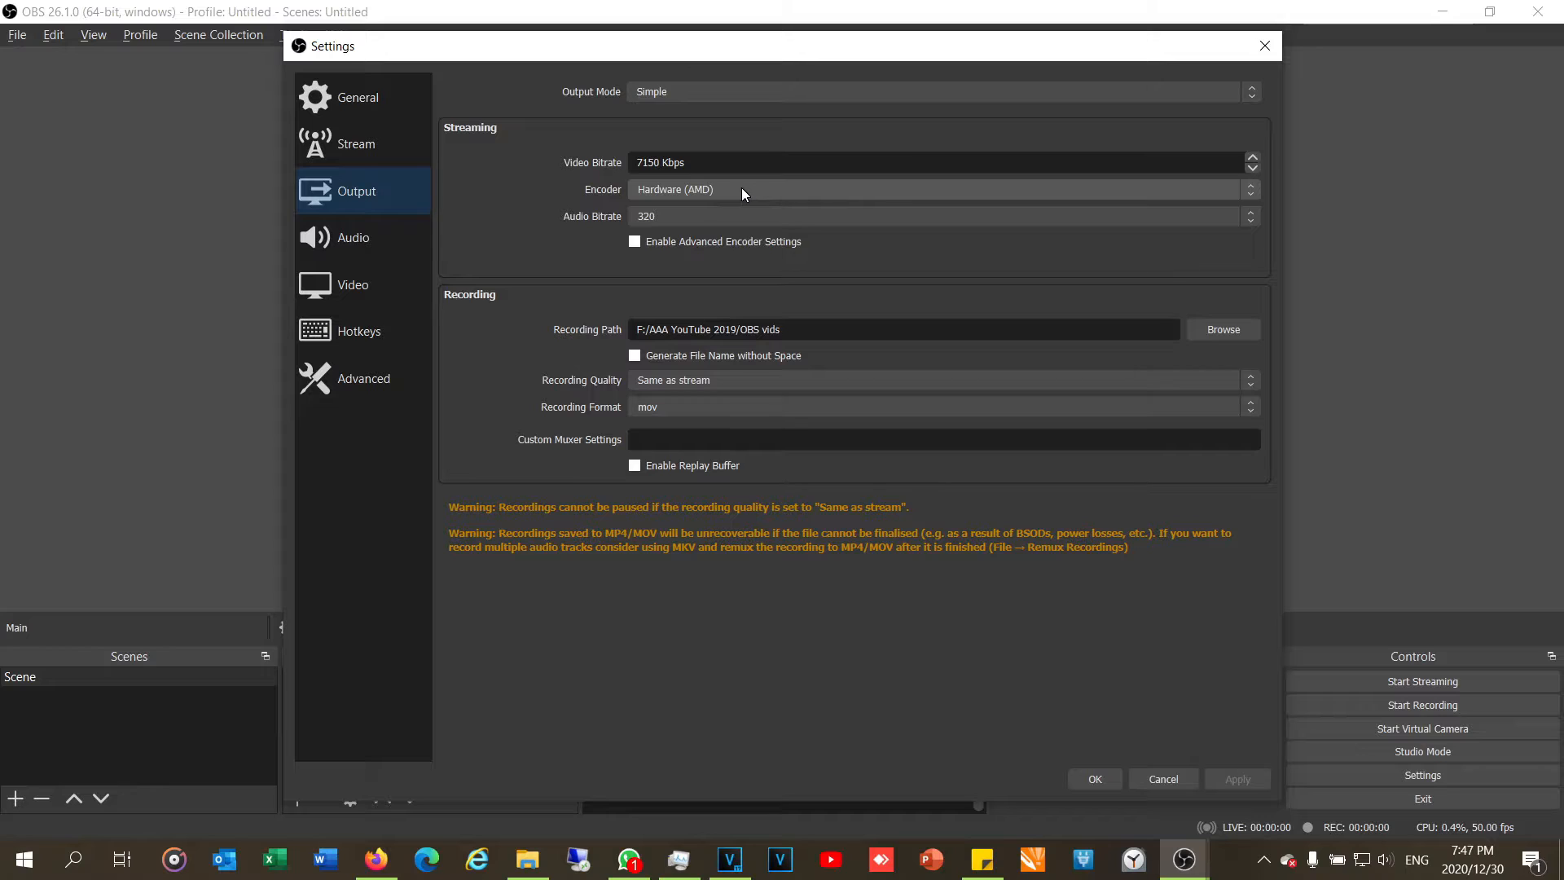
# Step: Choose Hardware (AMD) as the streaming encoder instead of Software (x264)
pyautogui.click(939, 189)
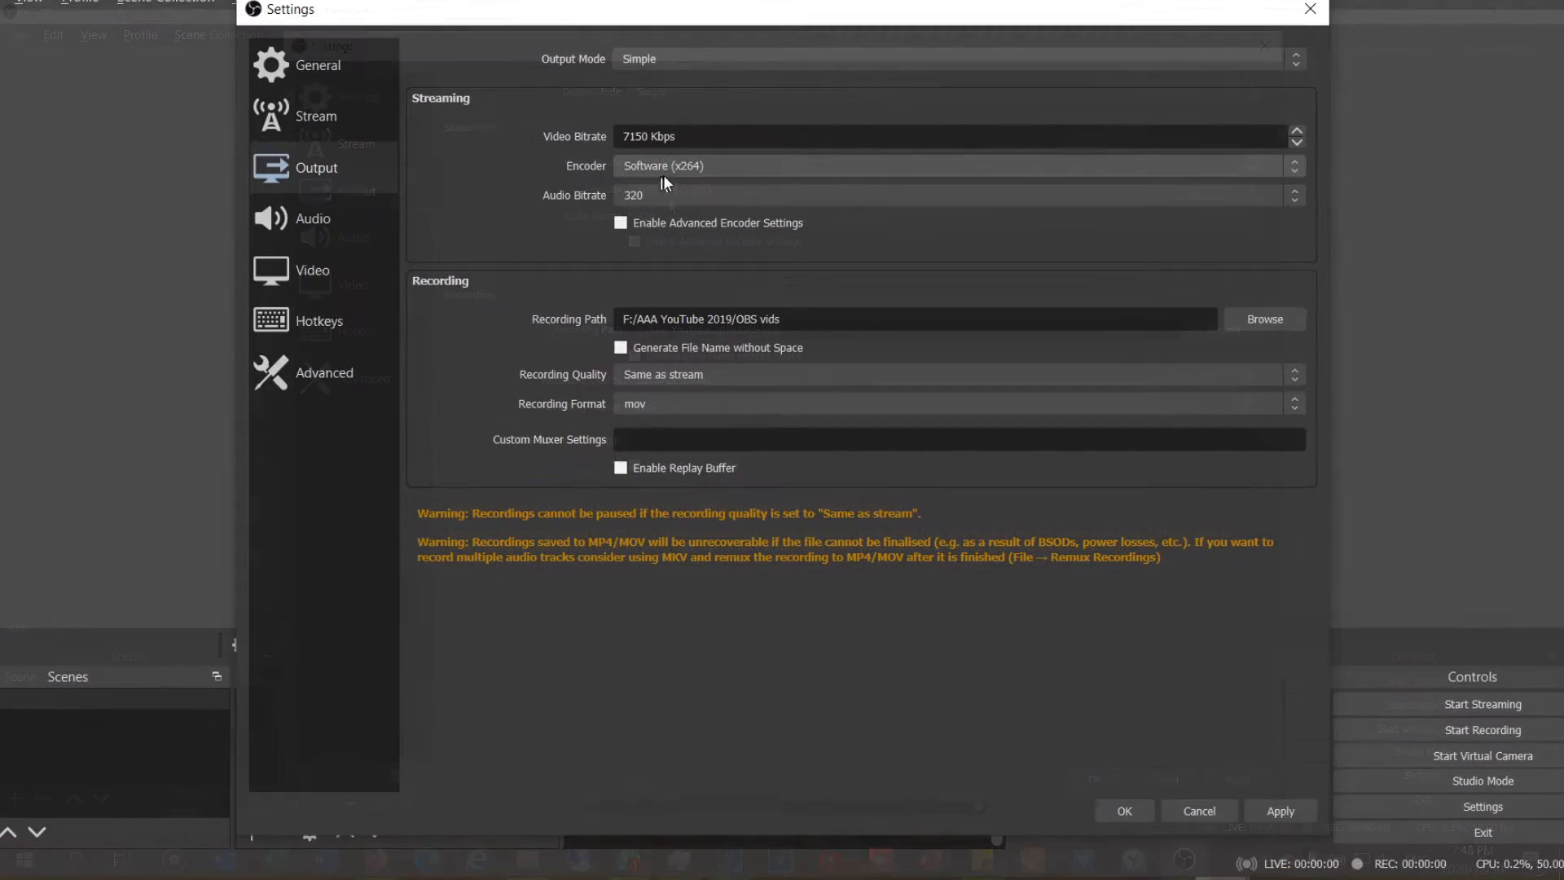
pyautogui.click(957, 166)
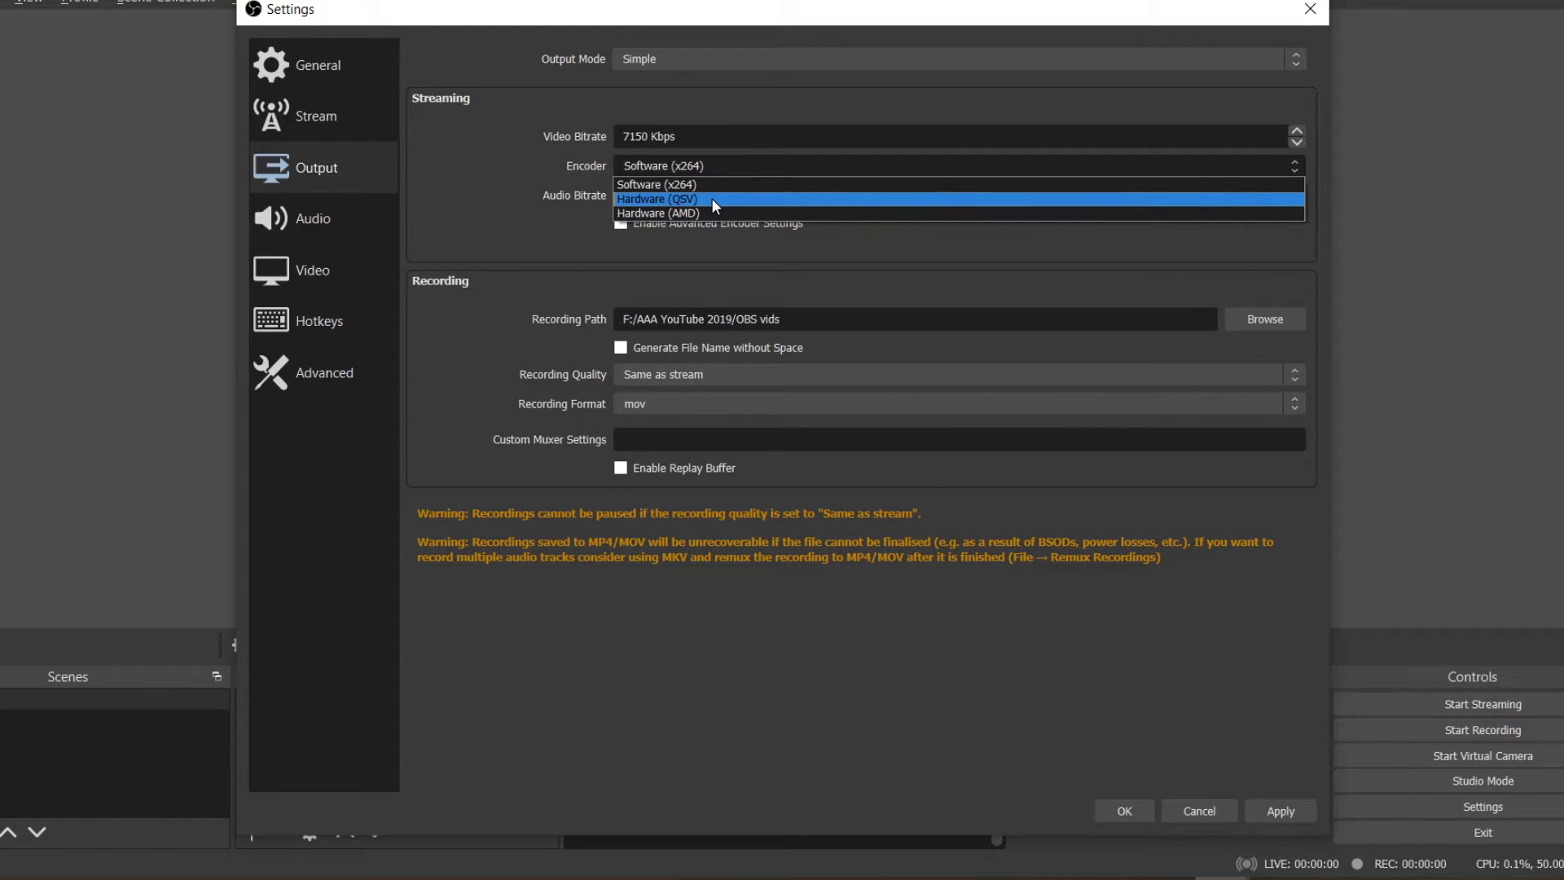
pyautogui.moveTo(660, 207)
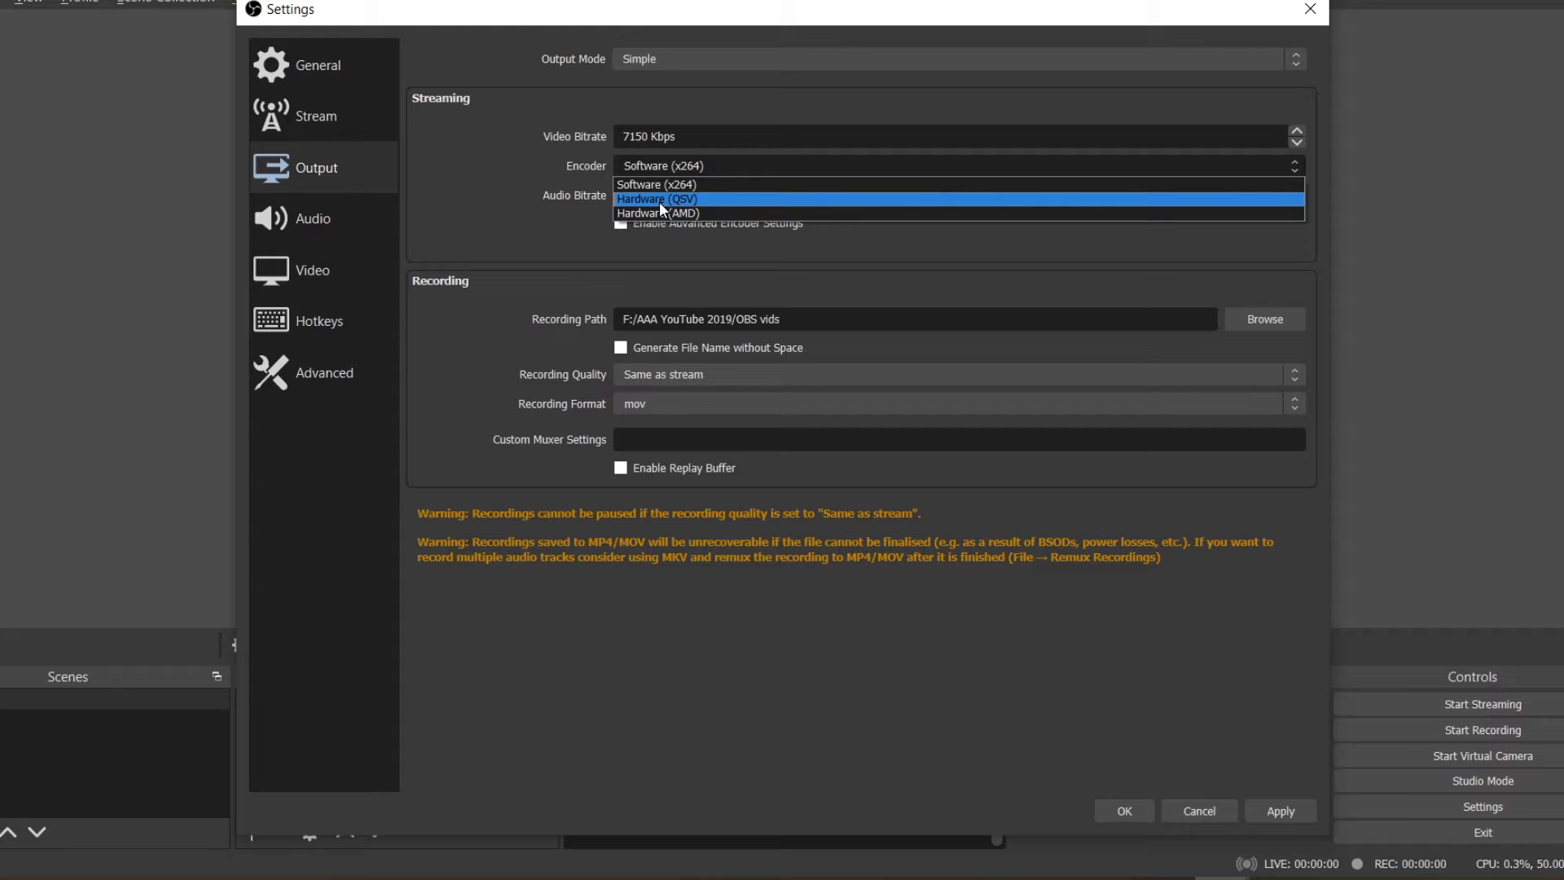
pyautogui.moveTo(653, 212)
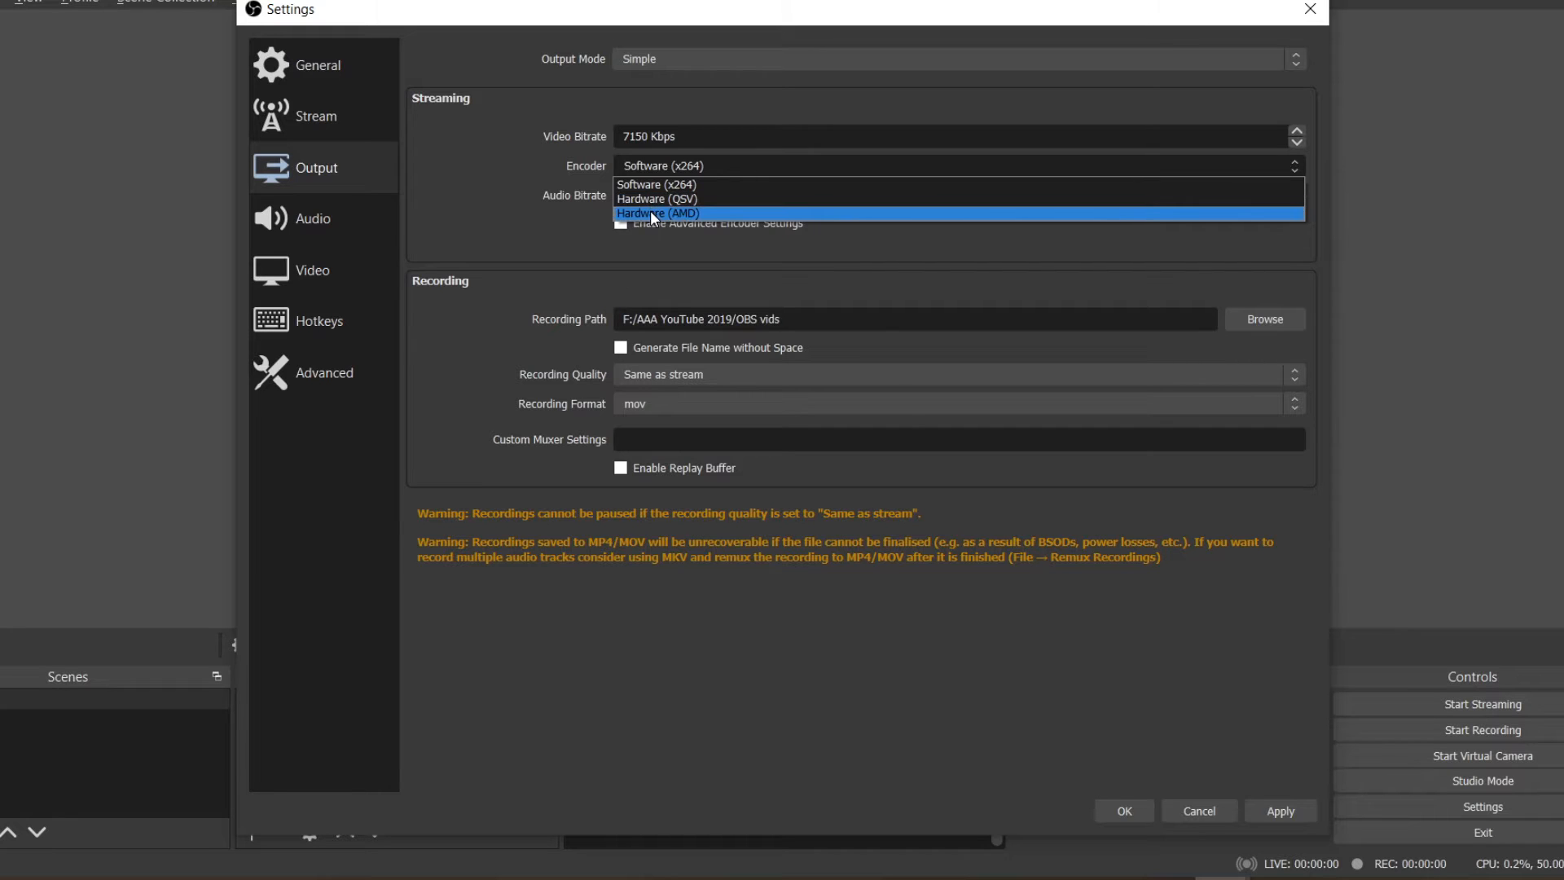
pyautogui.click(659, 212)
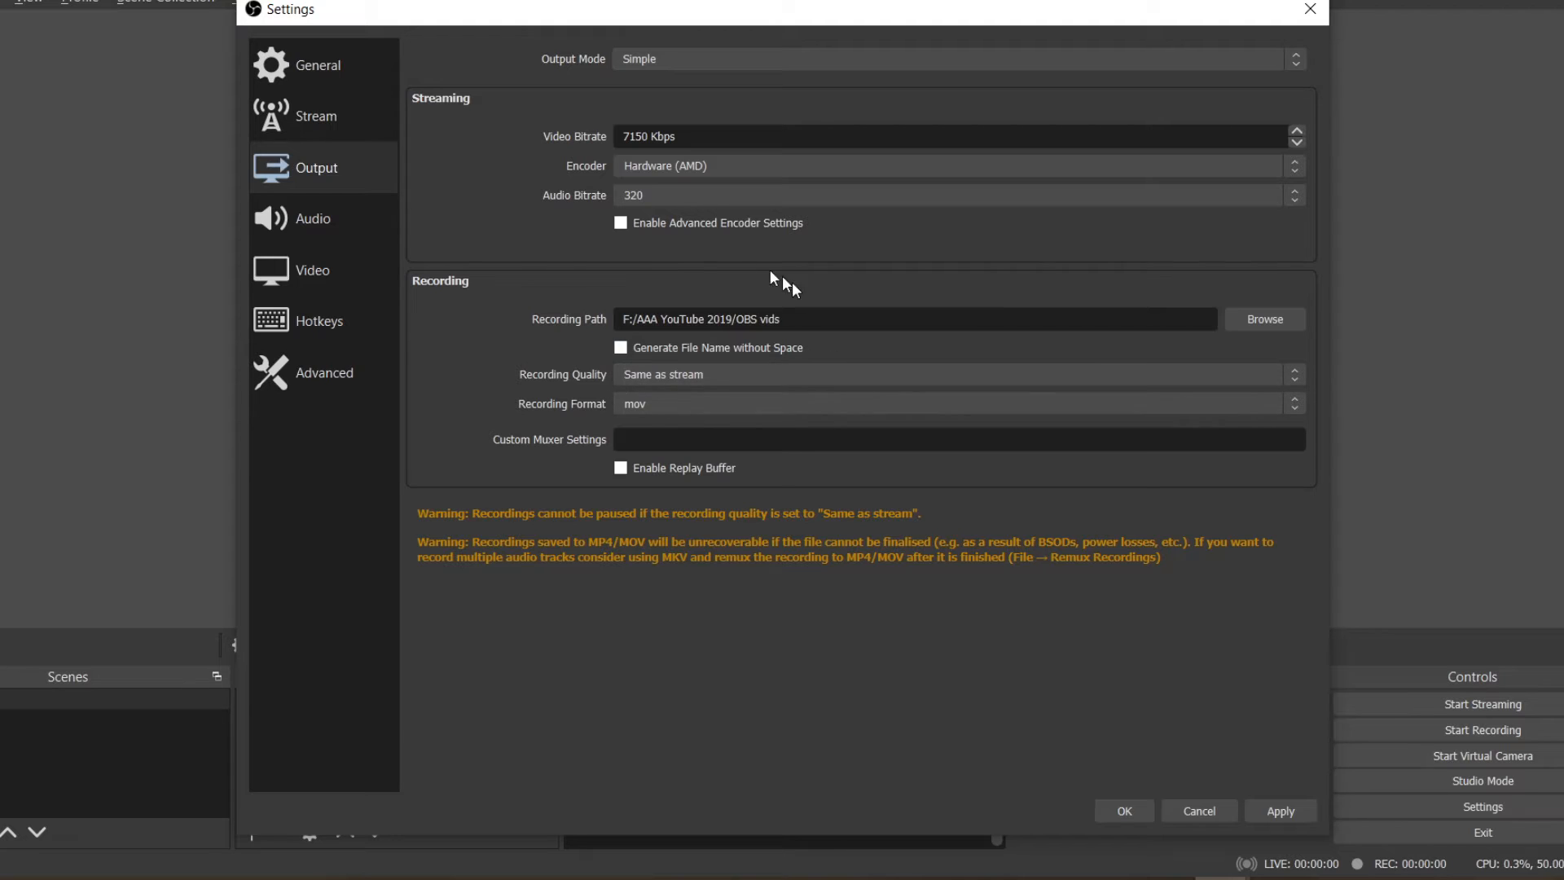
pyautogui.moveTo(574, 215)
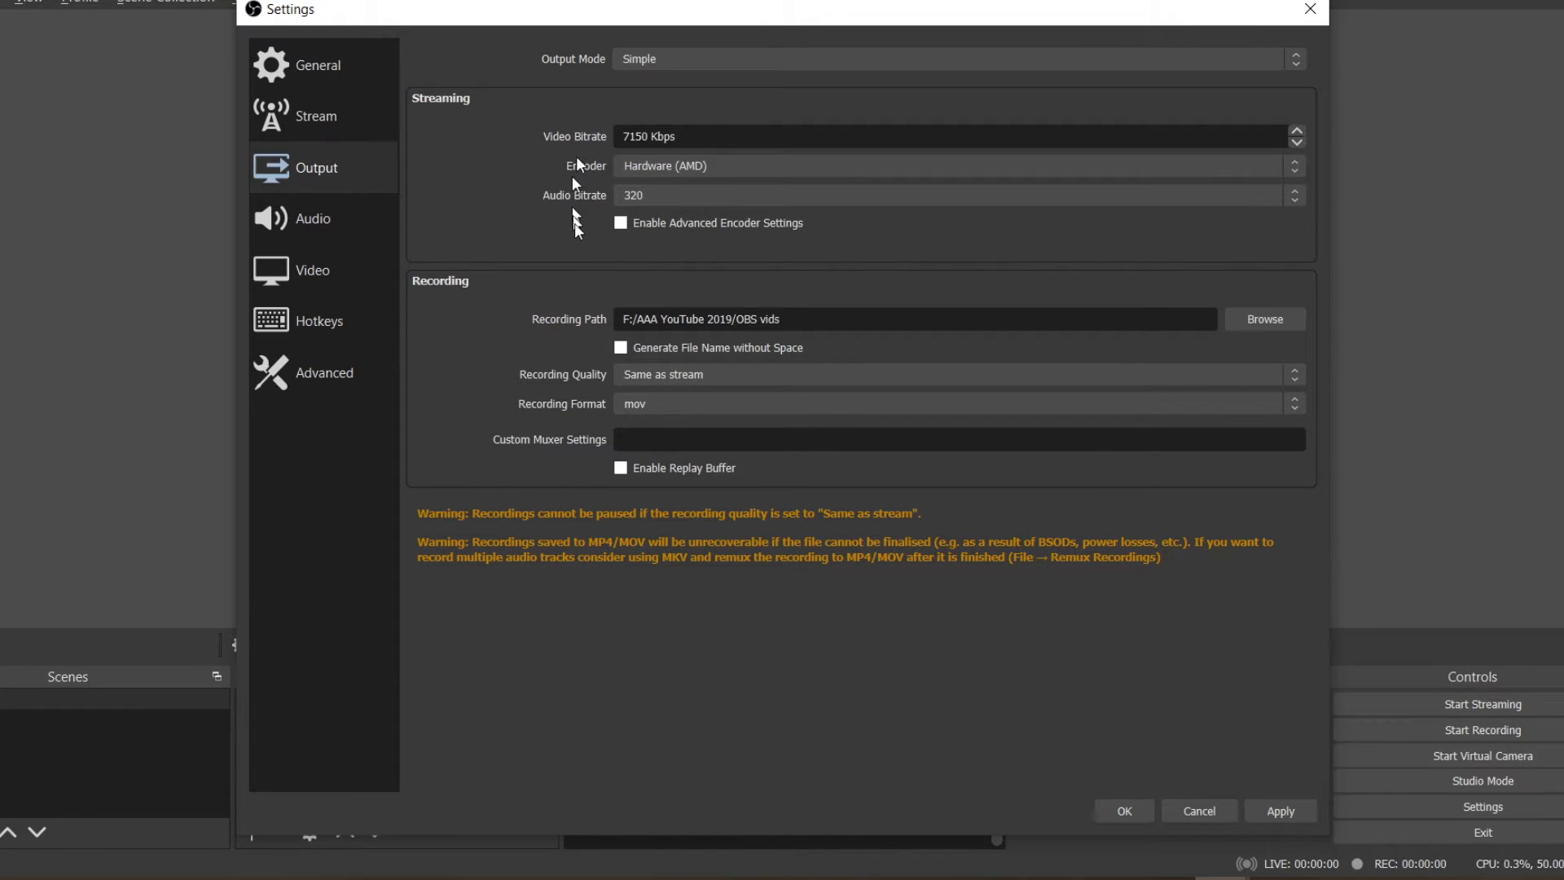
pyautogui.moveTo(539, 393)
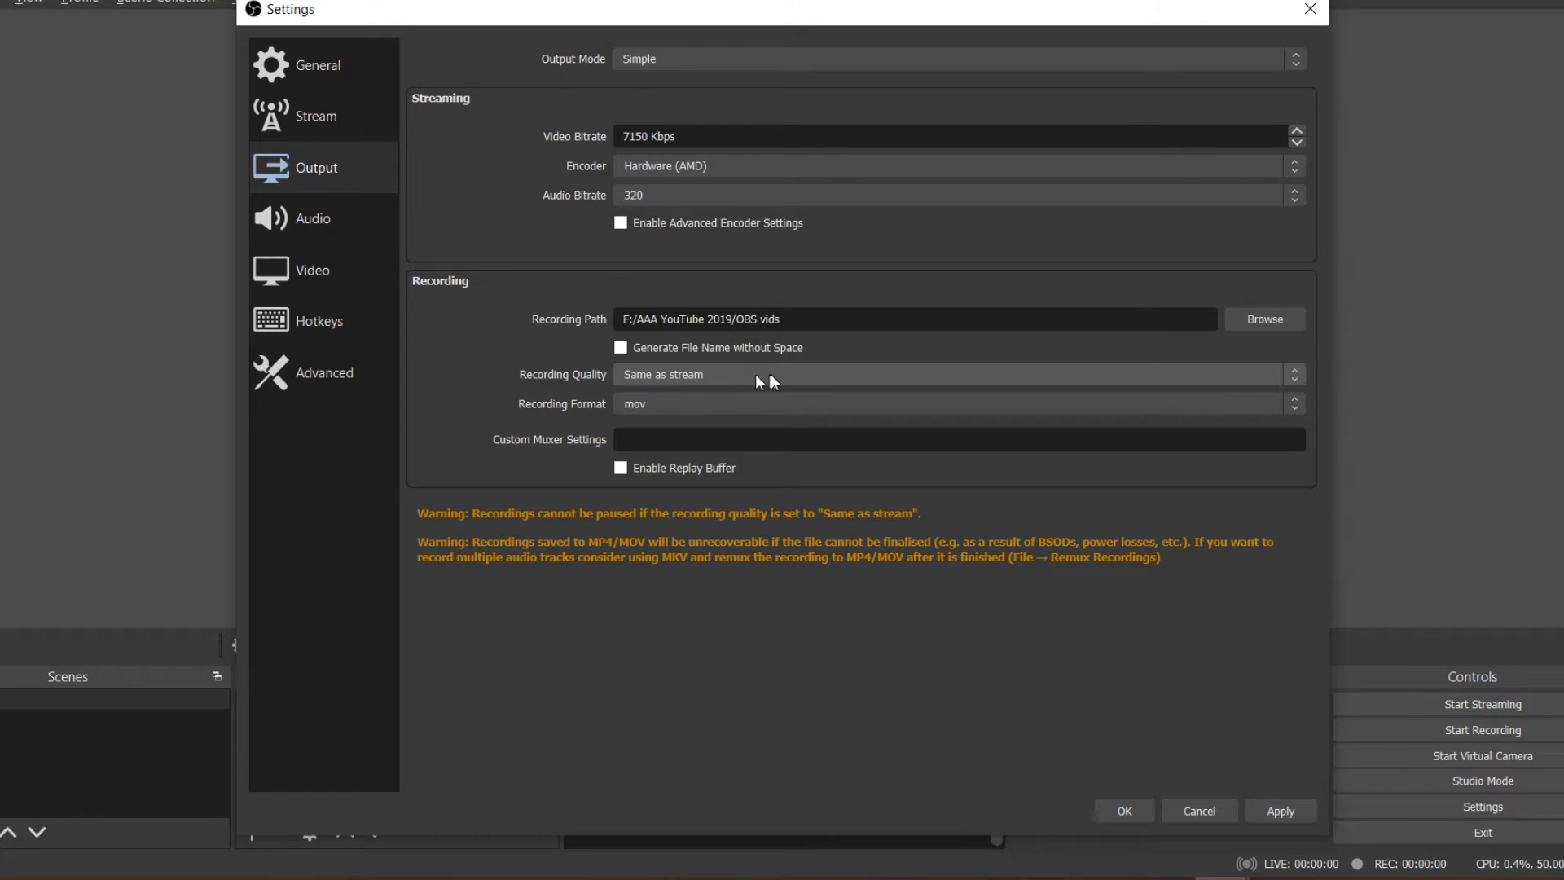
# Step: Set recording quality to High Quality, Medium File Size with the Hardware (AMD) encoder
pyautogui.click(959, 375)
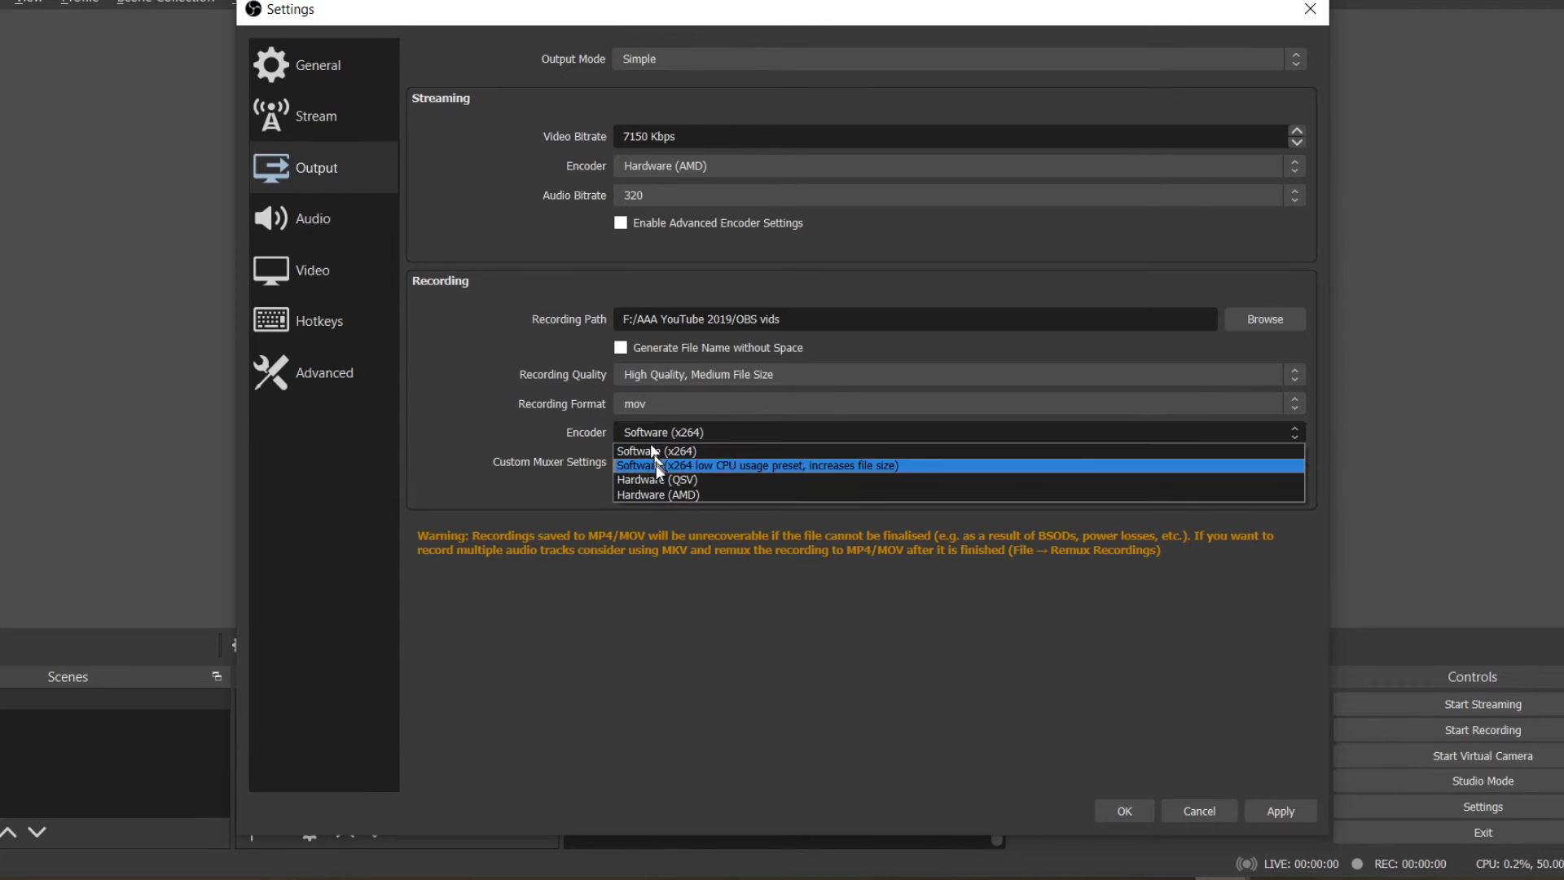
pyautogui.click(657, 494)
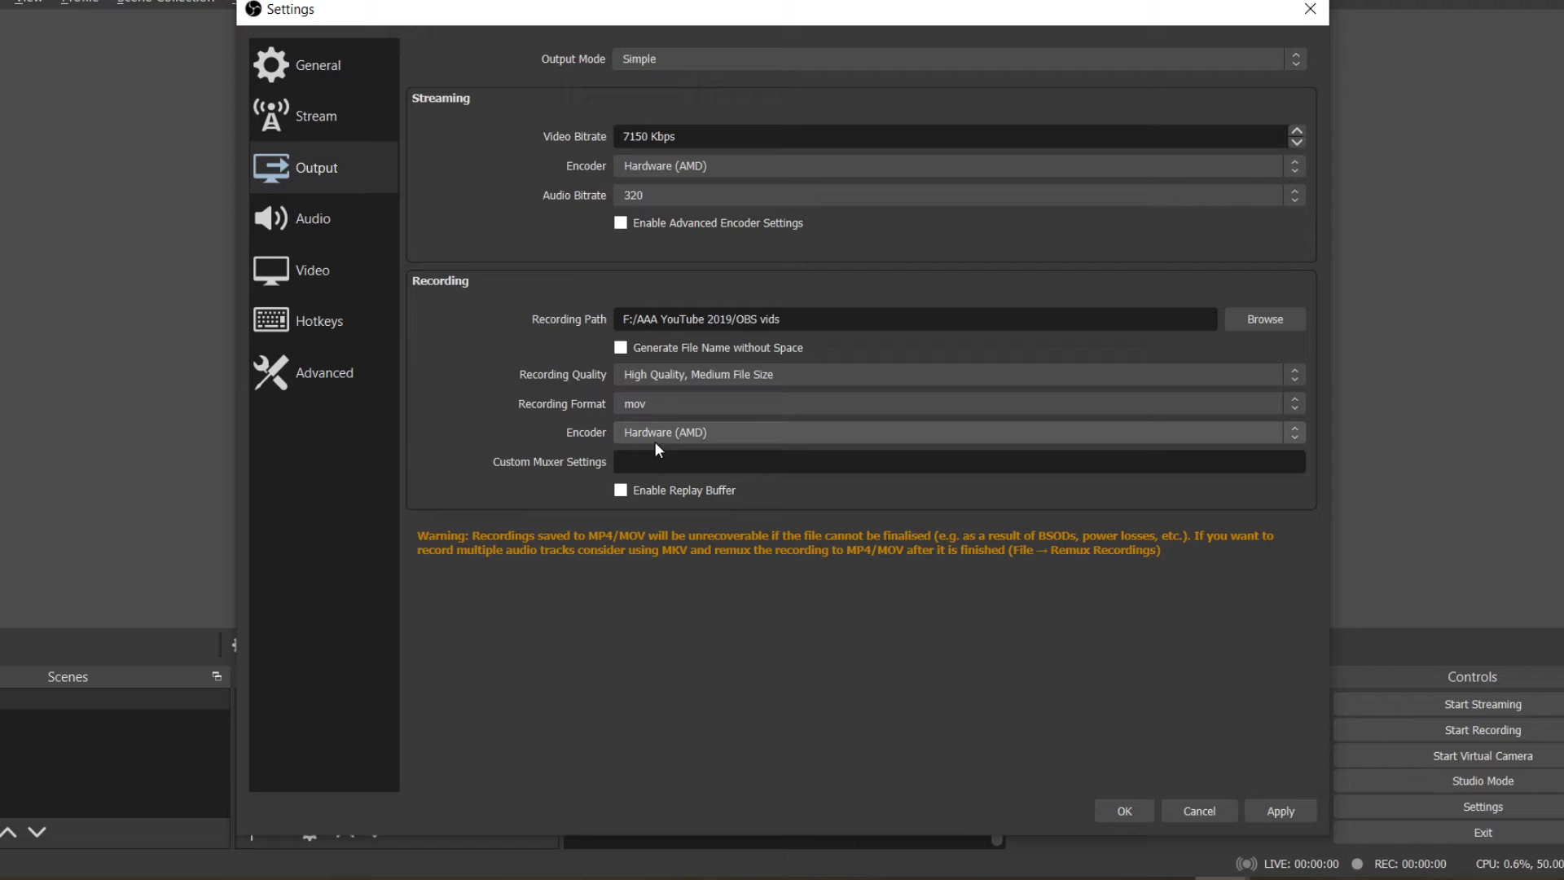
pyautogui.moveTo(668, 447)
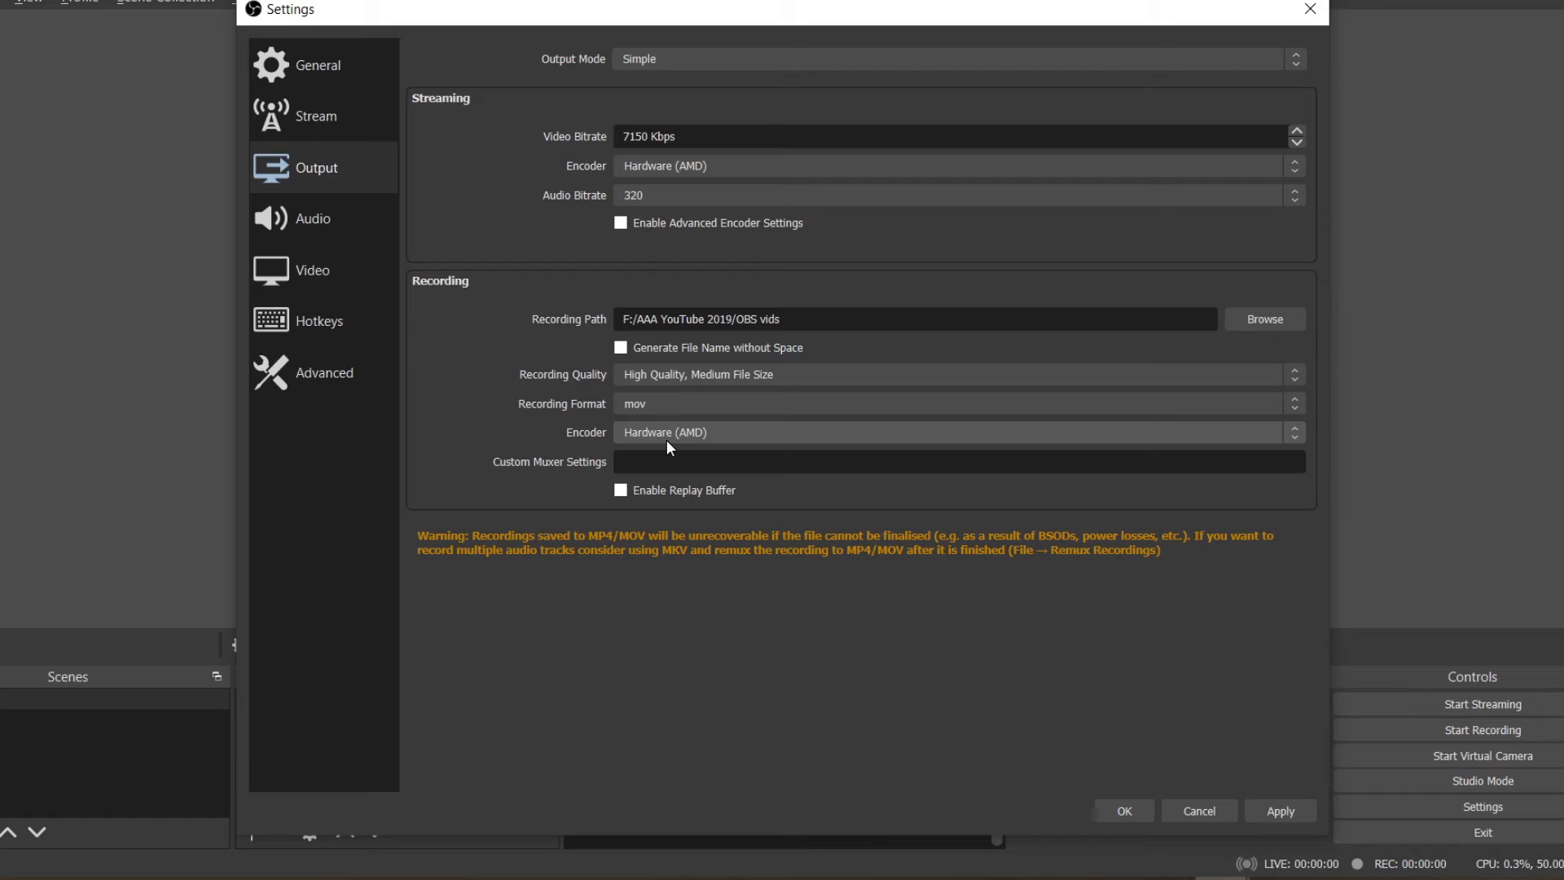
pyautogui.moveTo(731, 448)
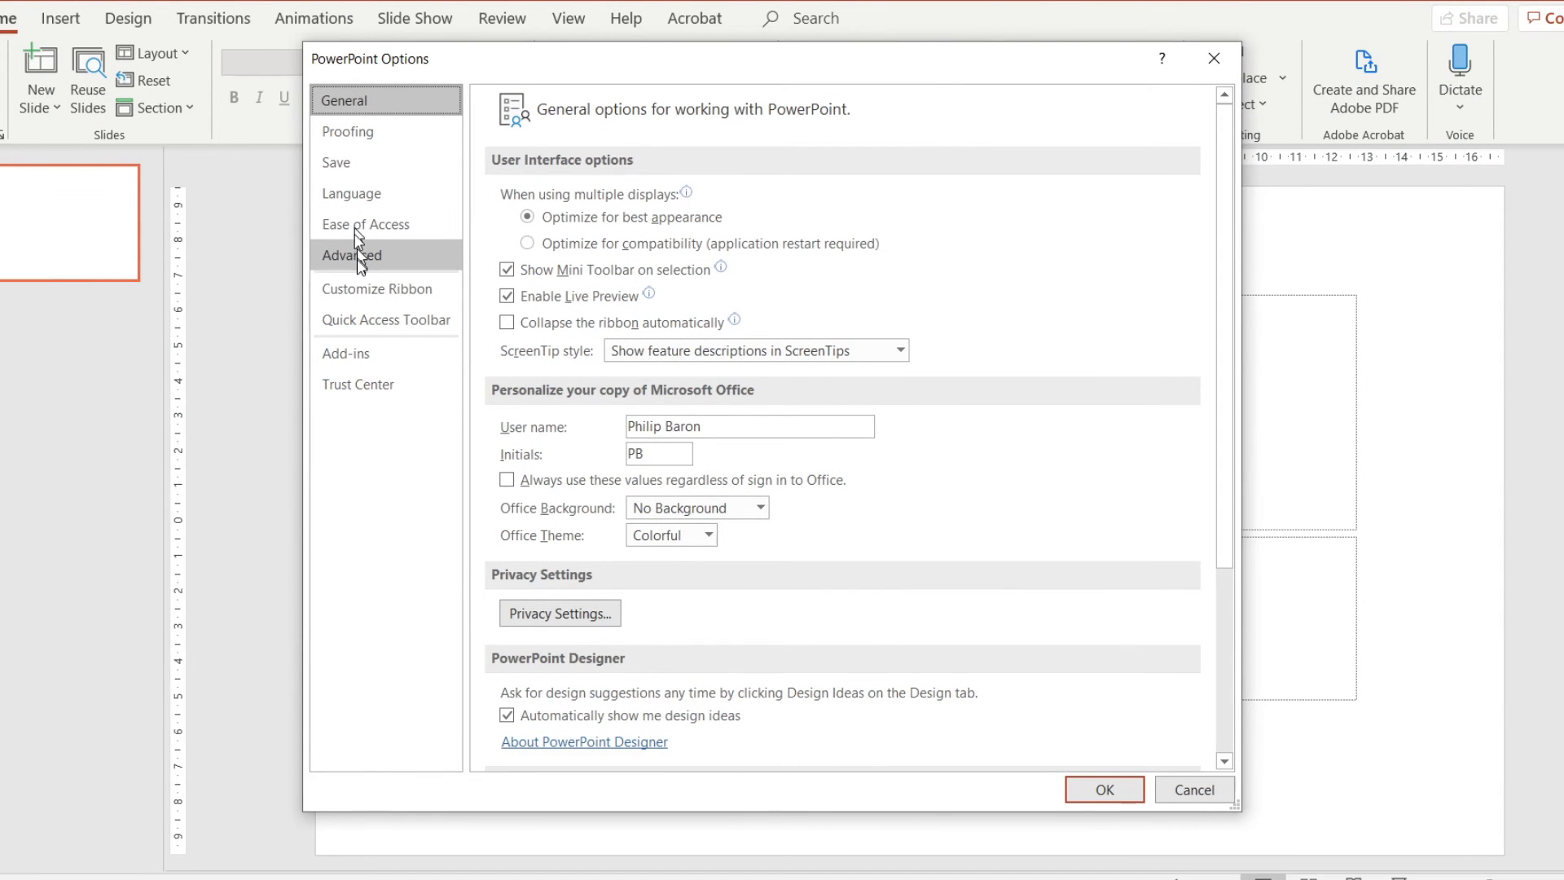
# Step: Show PowerPoint's Advanced options scrolled to the Display section
pyautogui.click(351, 254)
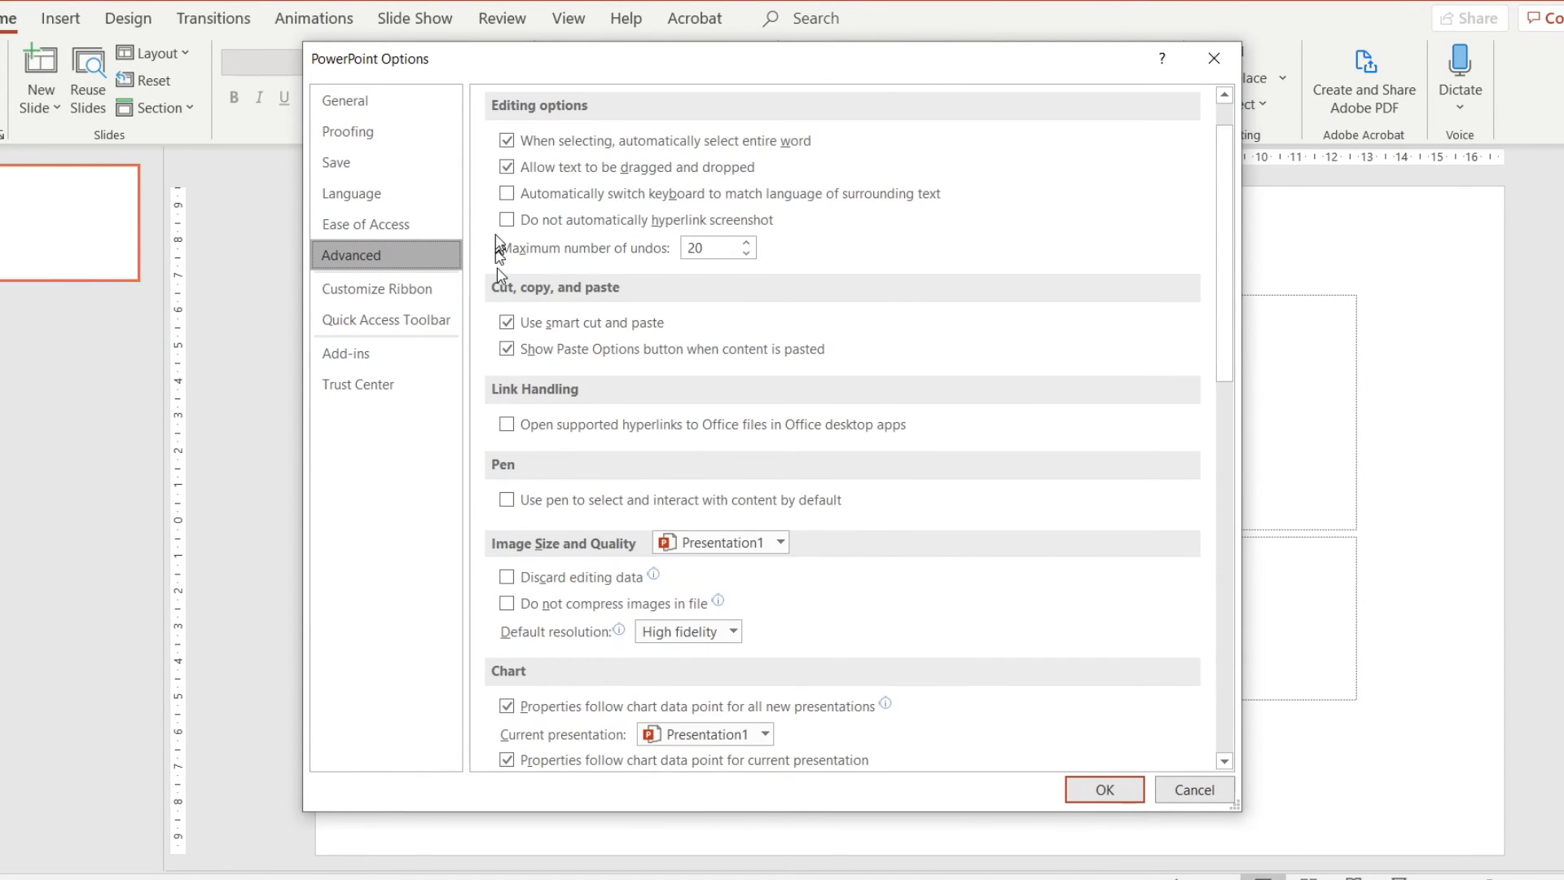
pyautogui.scroll(-3)
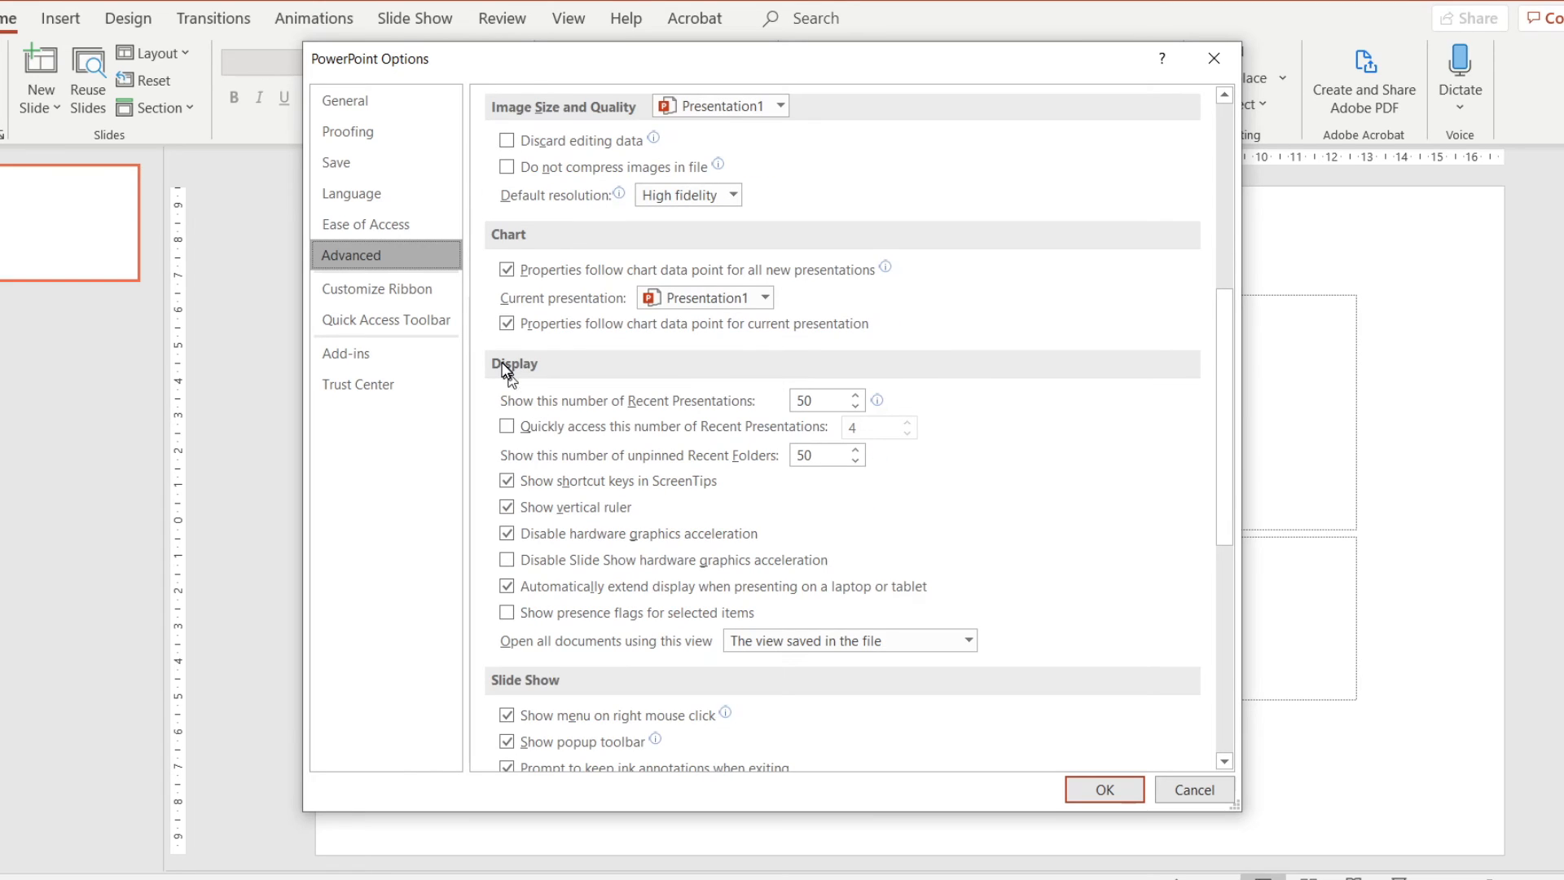